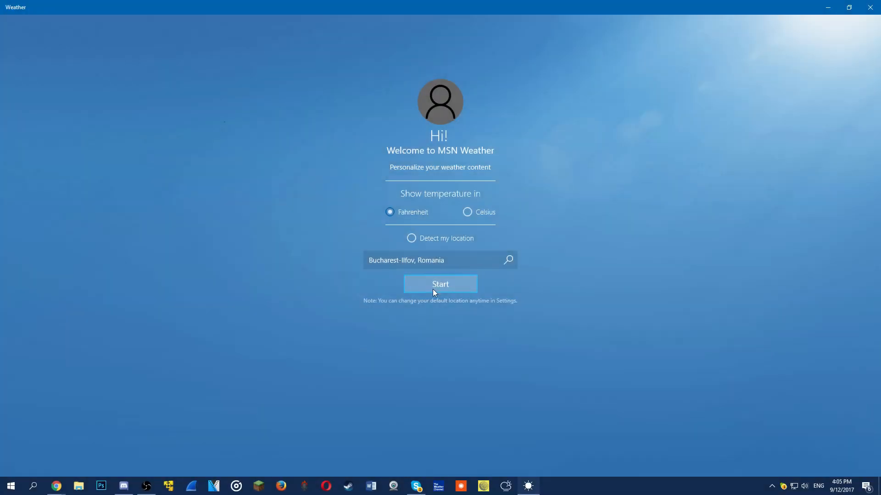
- Start MSN Weather with Bucharest-Ilfov, Romania in Fahrenheit and scroll through its forecast page
left_click(440, 284)
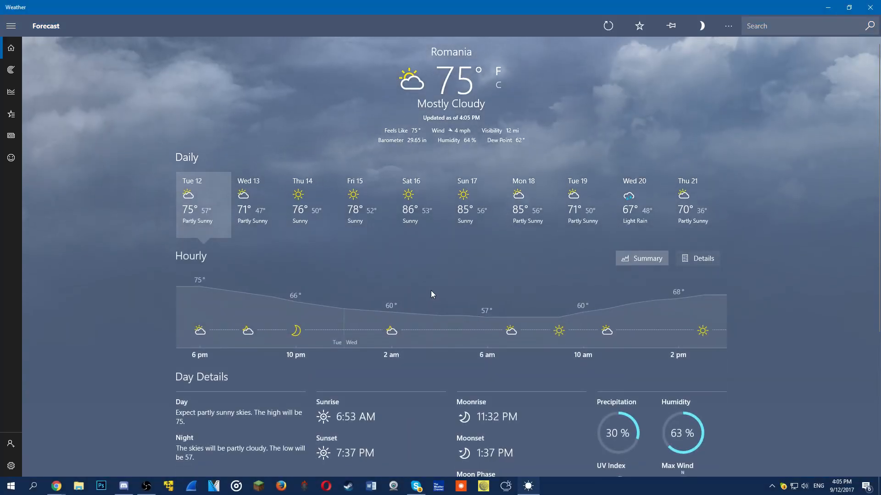
scroll("down", 3)
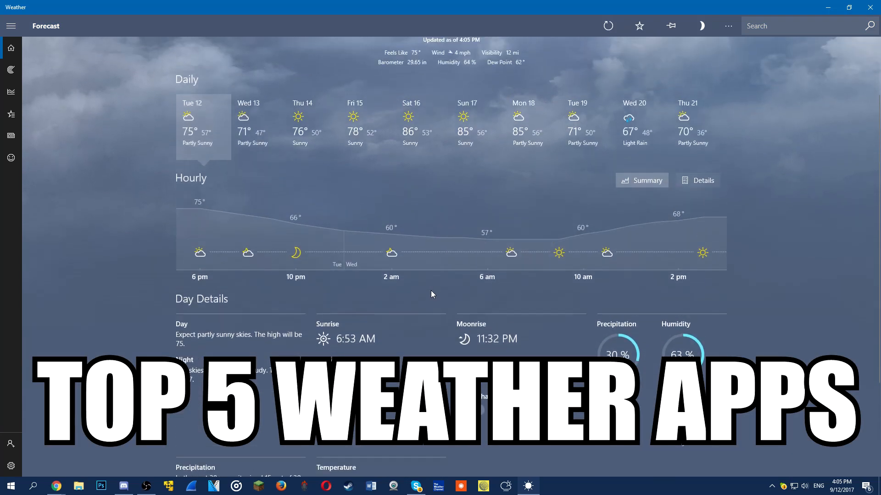
scroll("up", 3)
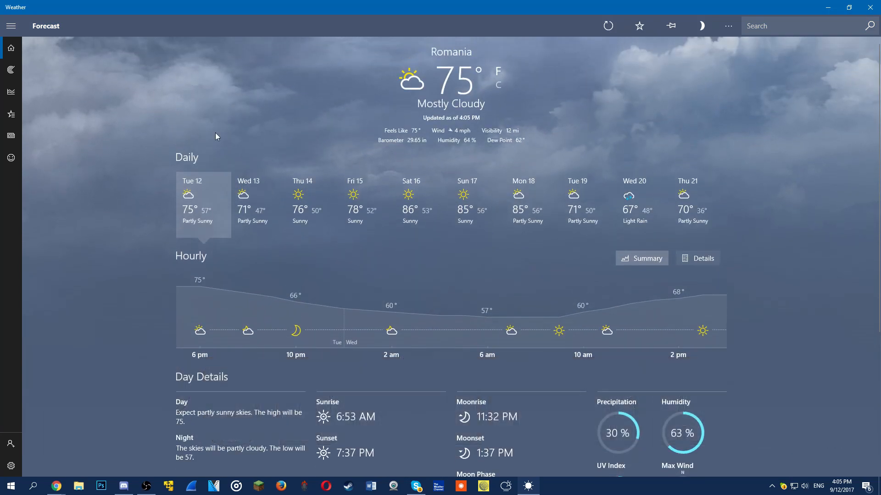
- View the temperature map around Romania, then the weather news stories
left_click(35, 69)
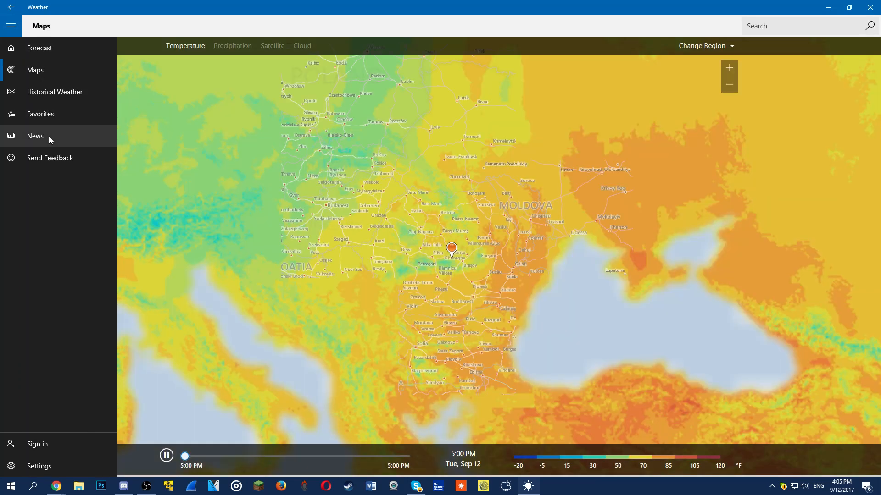
left_click(35, 136)
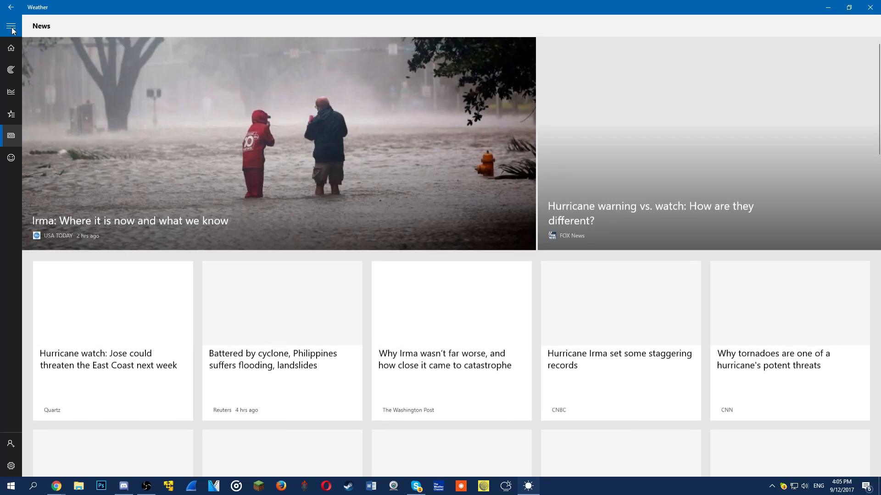
left_click(11, 92)
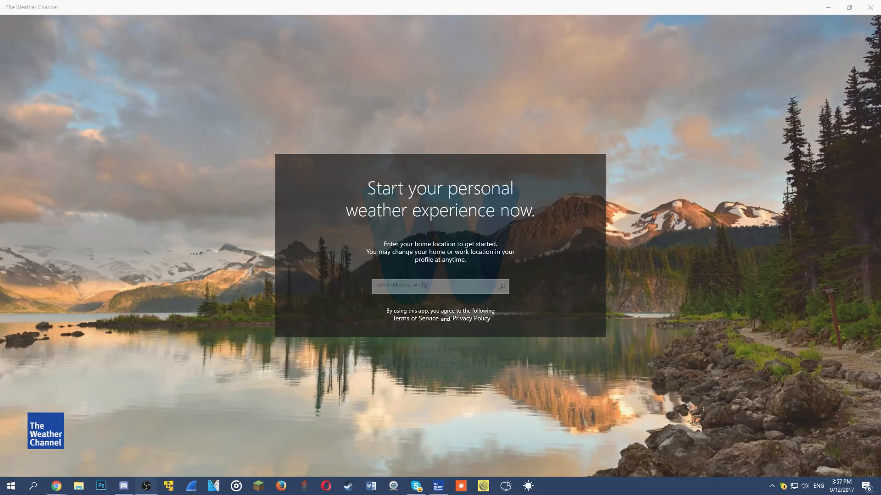
- Enter bucharest as the home location and choose Bucharest, Romania
left_click(439, 286)
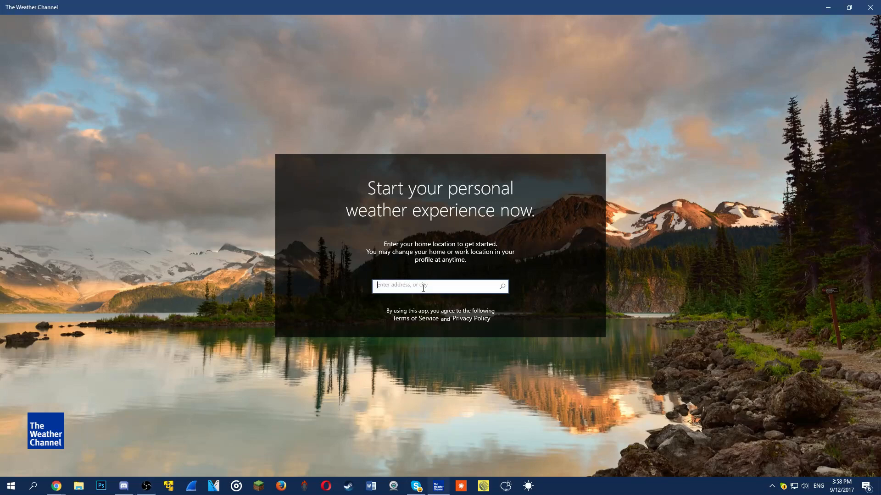
type("buch")
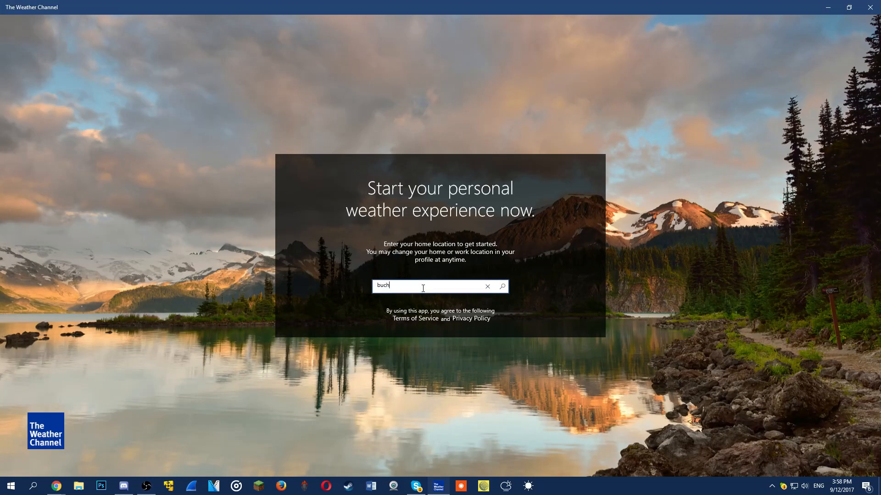
type("arest")
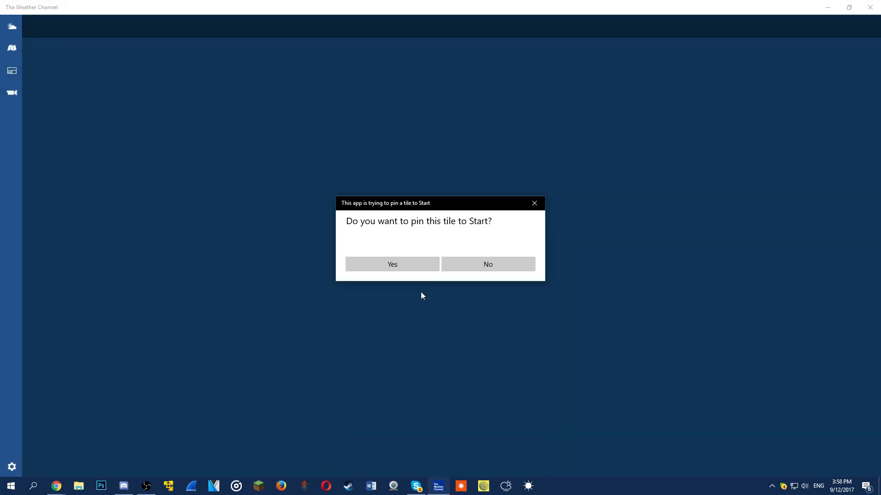
- Decline pinning a Start tile and deny precise location access, landing on the 85° sunny forecast
left_click(487, 264)
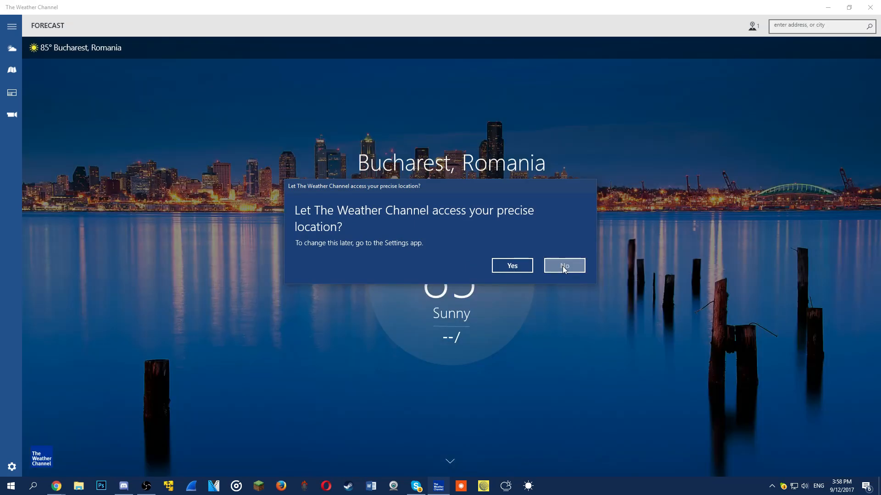
left_click(563, 265)
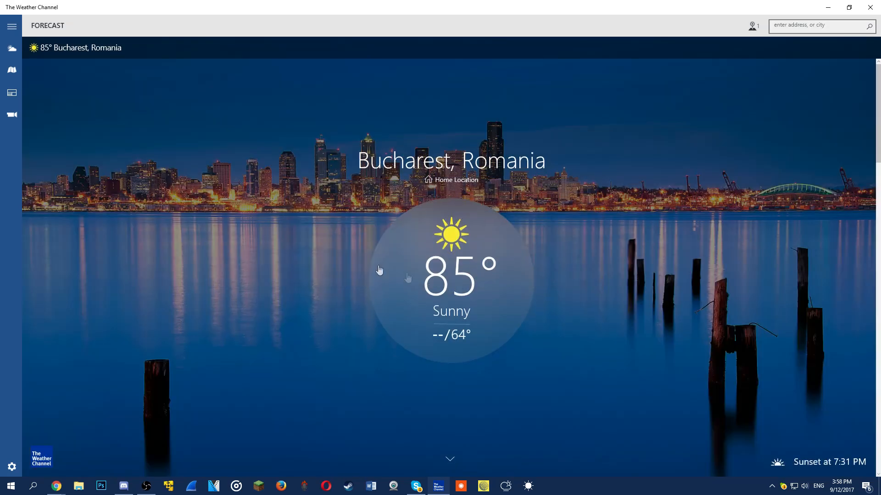
mouse_move(11, 115)
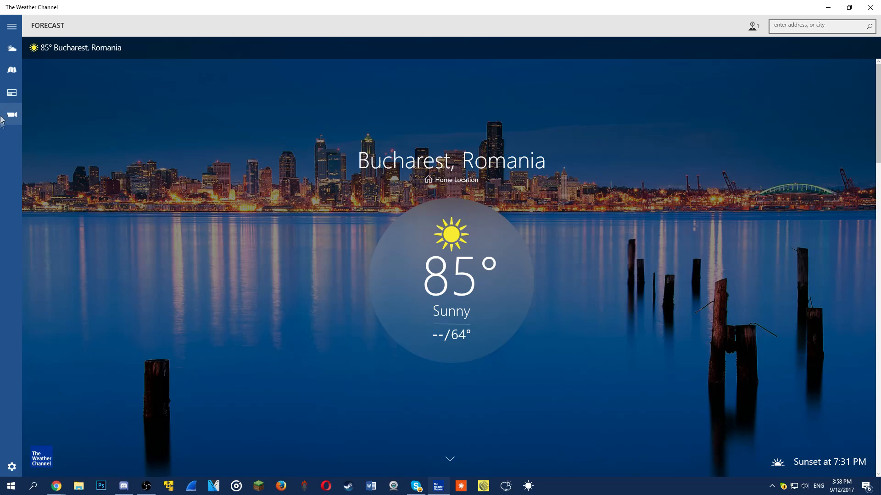
- View the radar map around Romania, then the Hurricane Irma news articles
left_click(11, 69)
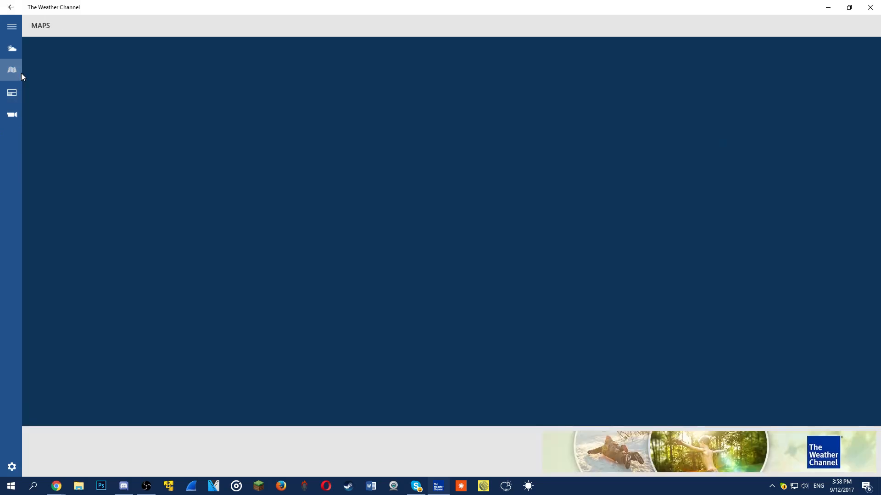
left_click(12, 70)
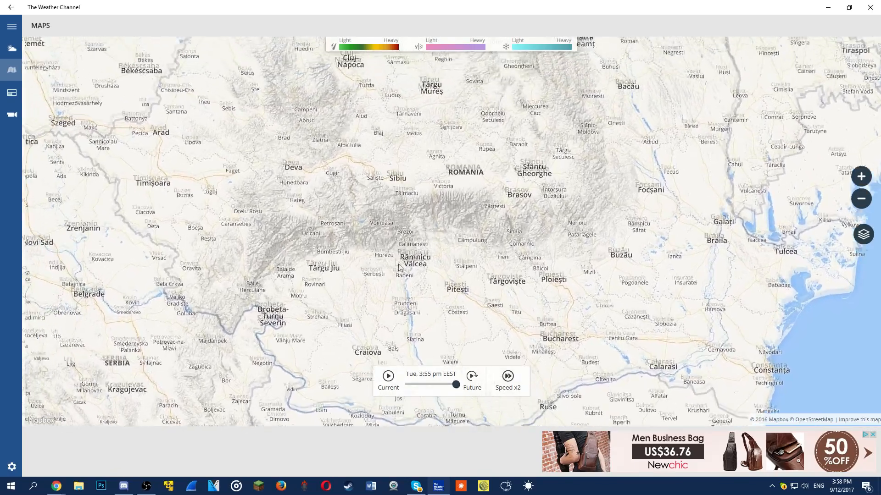
left_click(11, 92)
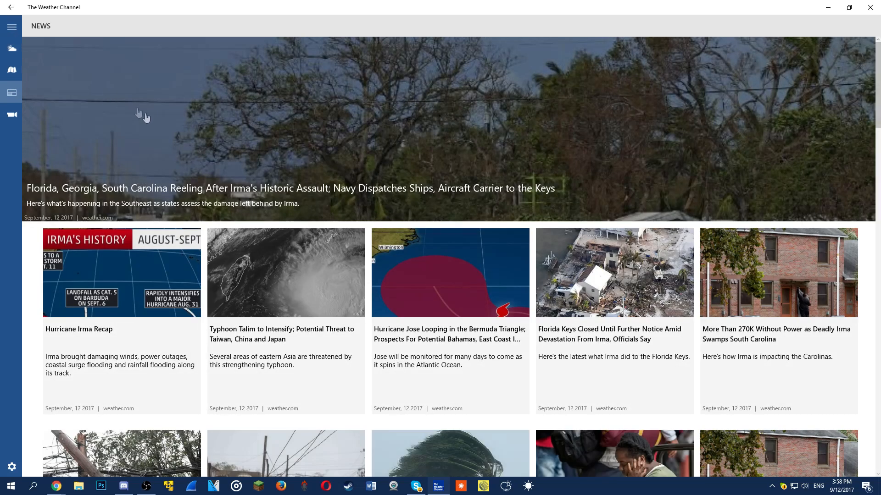
mouse_move(12, 115)
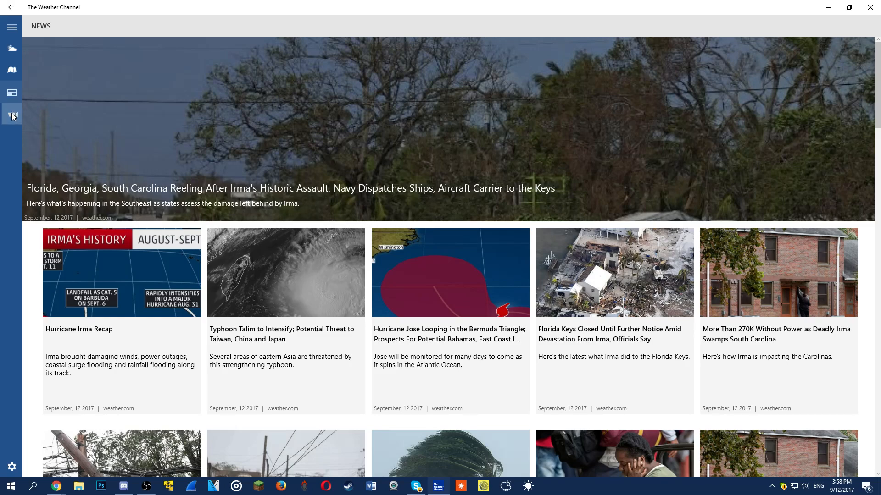
- Browse the weather video collection down through the Editor Pick's hurricane clips
left_click(12, 116)
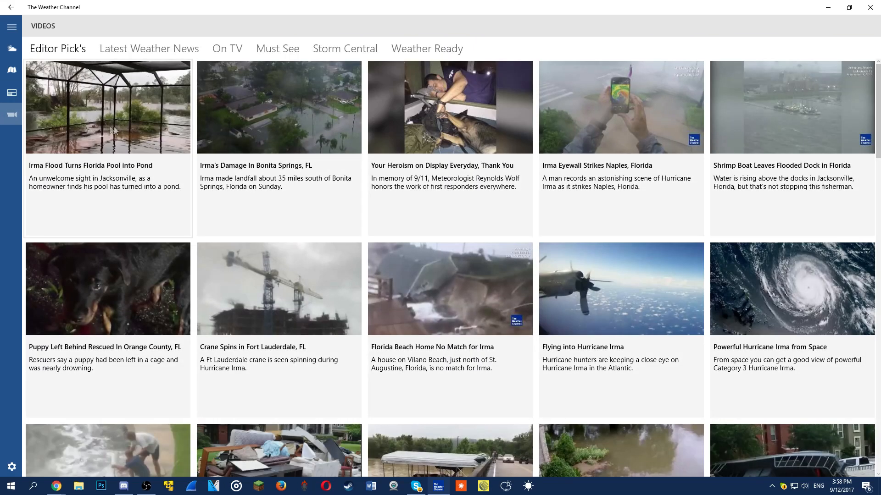
scroll("down", 3)
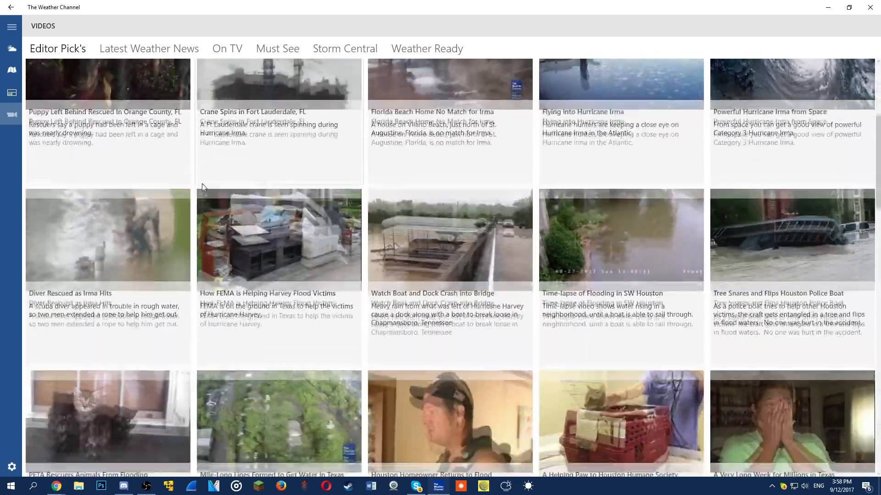
scroll("down", 3)
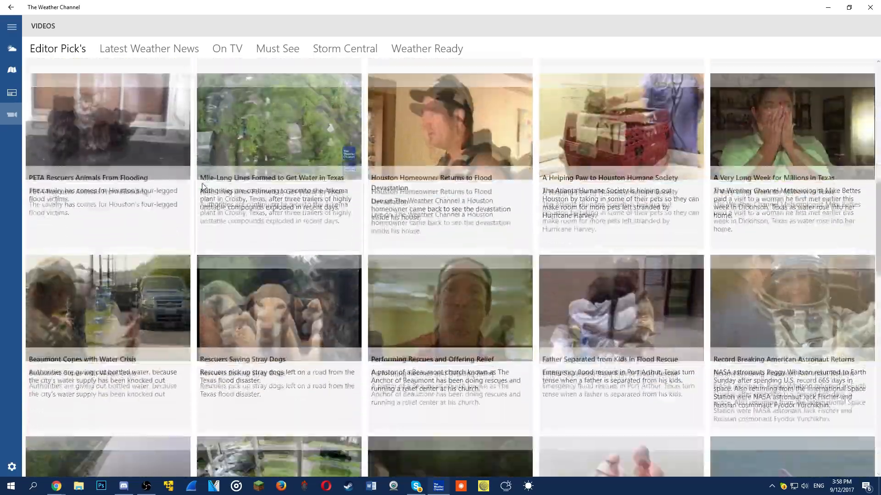
scroll("down", 3)
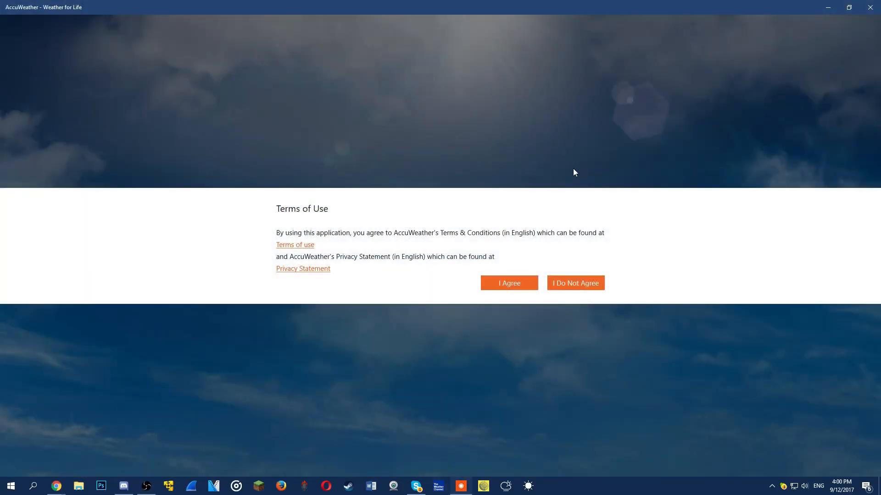
- Accept AccuWeather's terms and set bucharest as the favorite location, showing 29°C sunny
left_click(507, 282)
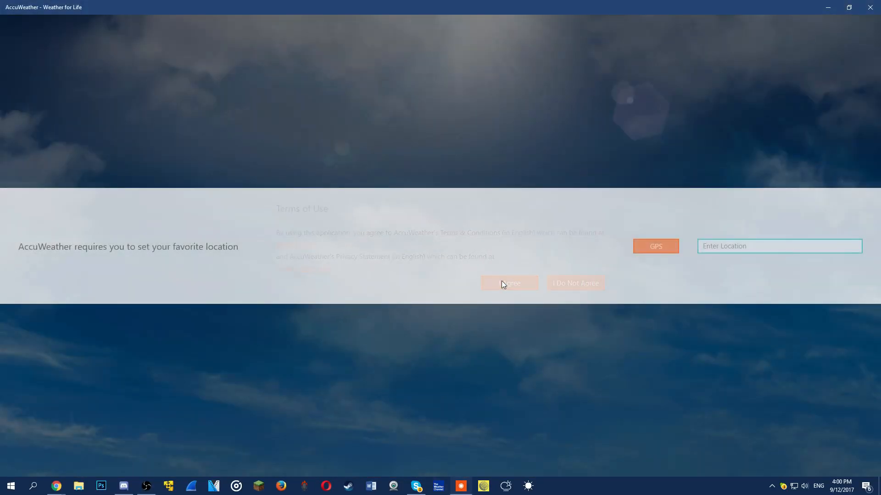
left_click(508, 283)
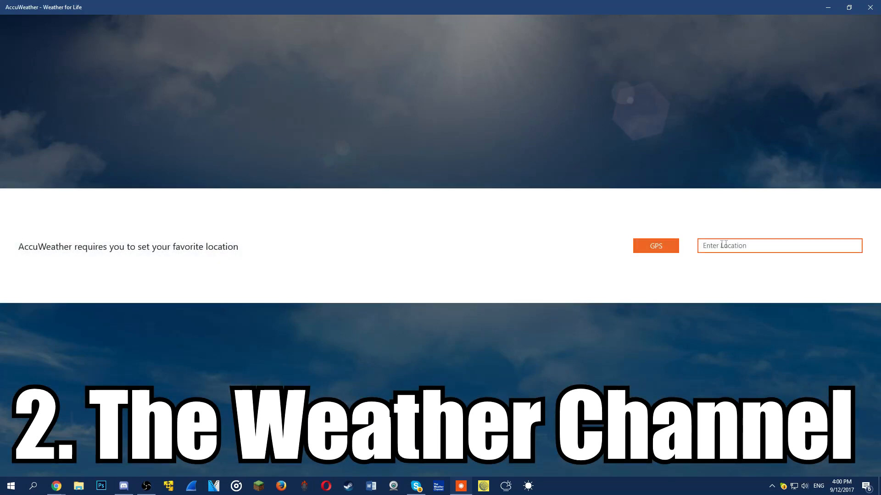
type("bucharest")
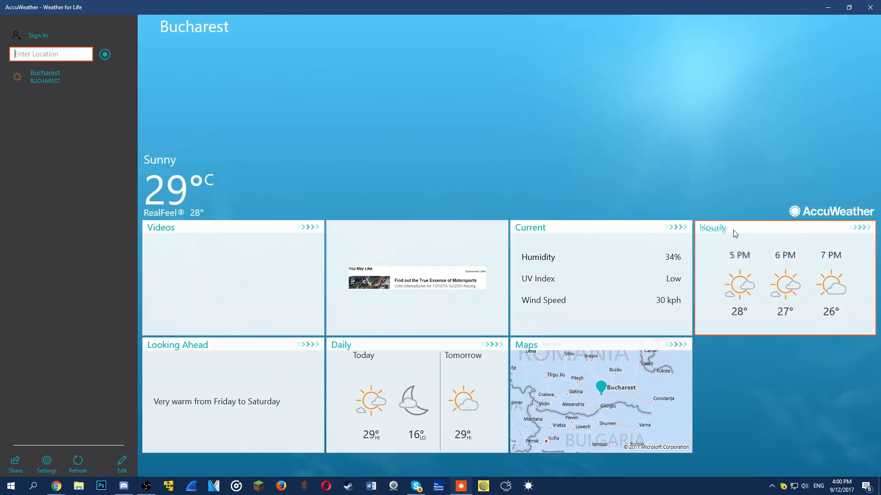
- View Bucharest's hourly forecast, checking conditions at 7 PM and 9 PM
left_click(713, 229)
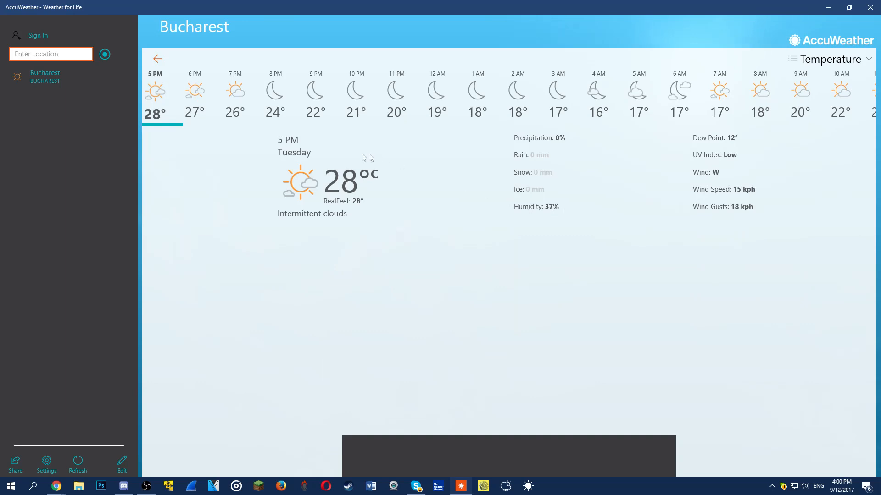
left_click(236, 96)
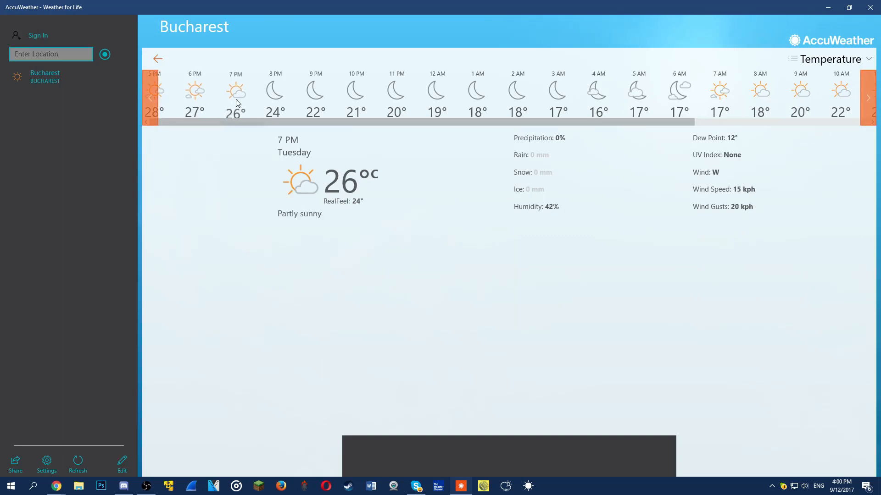
left_click(316, 96)
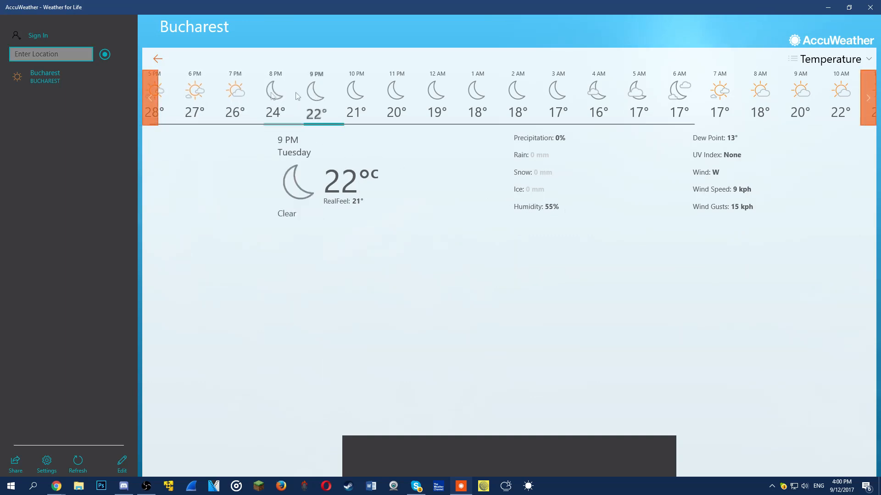
- View the daily forecast details for Wednesday Sep 13 and Friday Sep 15
left_click(157, 59)
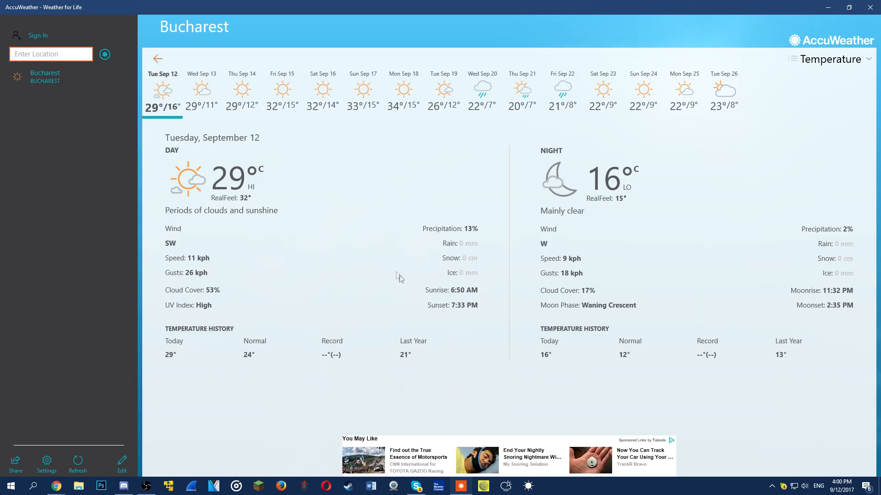
left_click(202, 92)
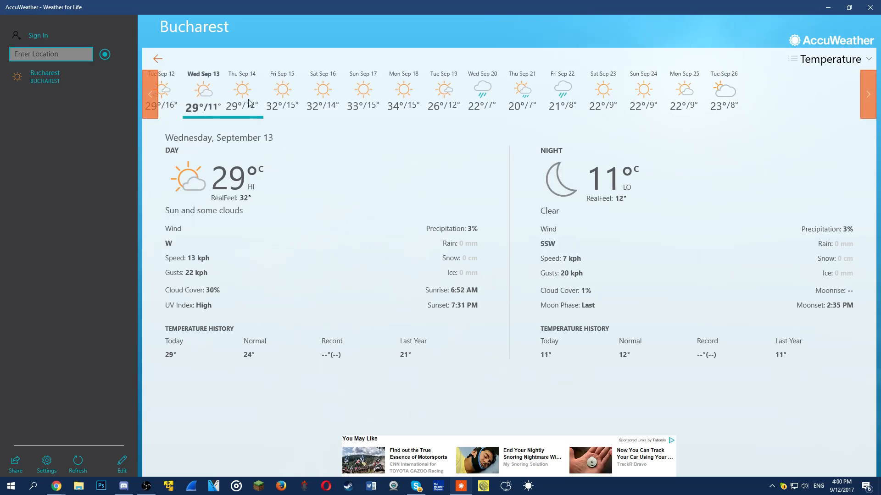
left_click(284, 95)
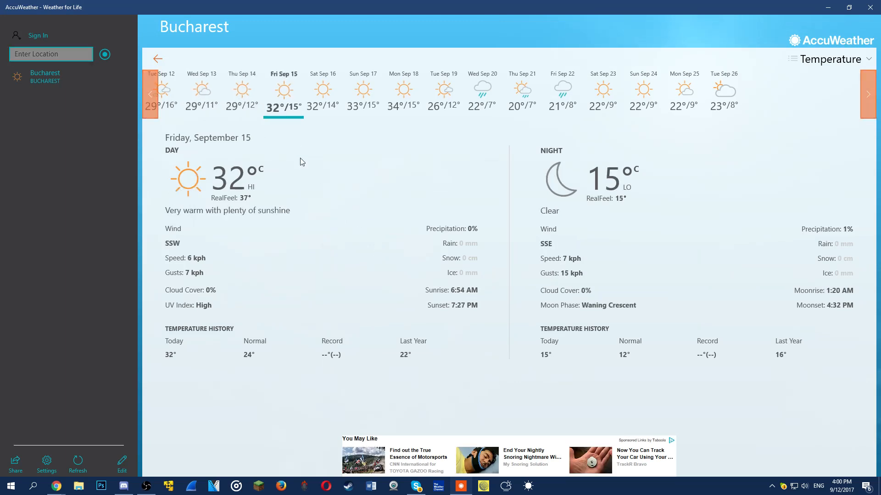
left_click(158, 59)
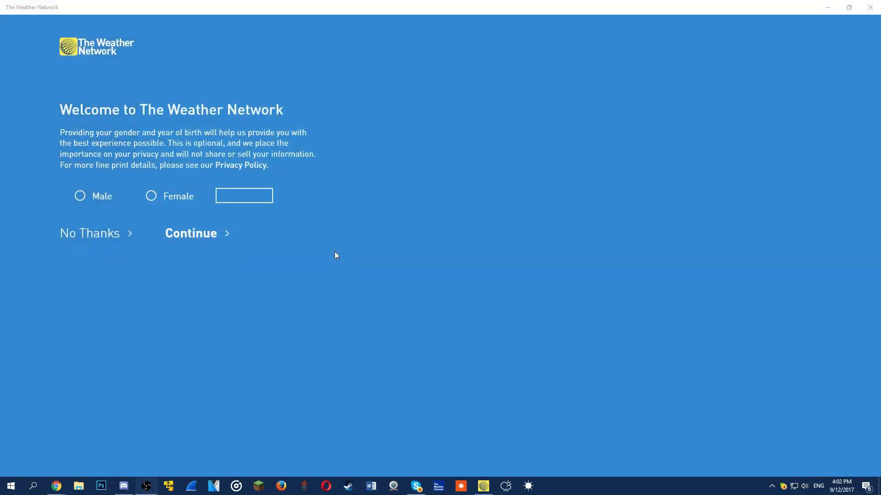
- Complete the welcome as Male without sharing location and search for Bucharest
left_click(79, 196)
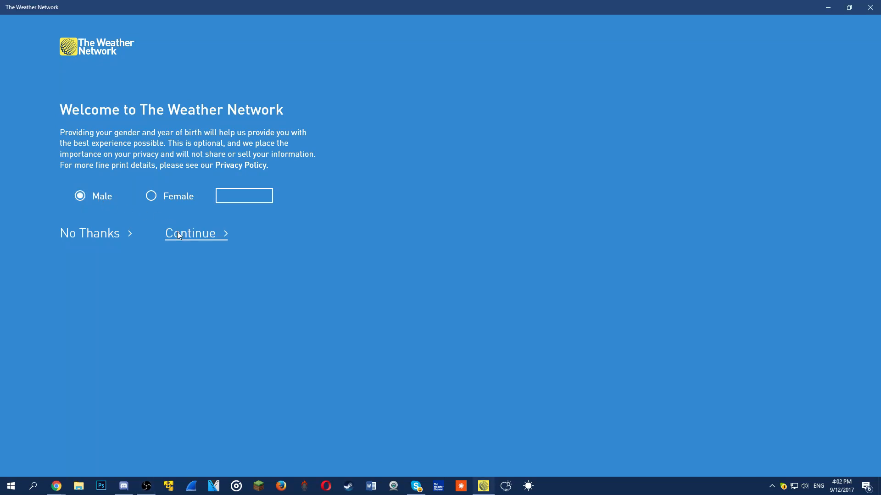
left_click(190, 233)
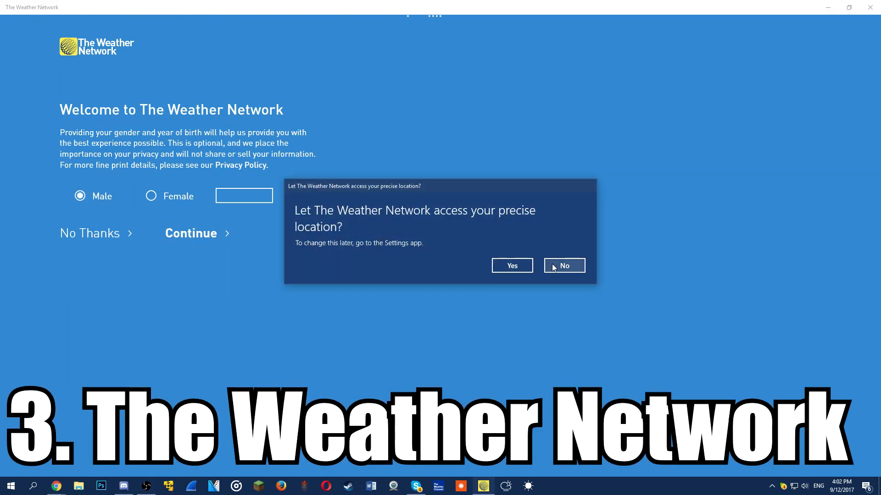
left_click(564, 265)
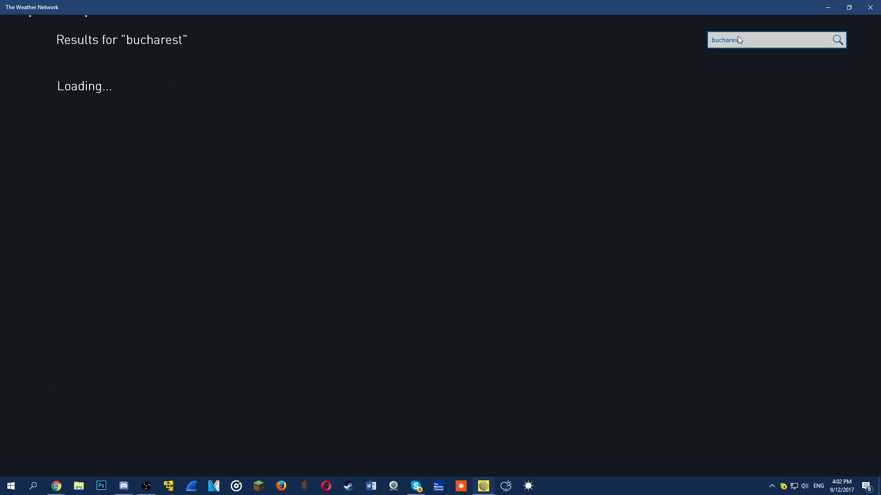
left_click(837, 40)
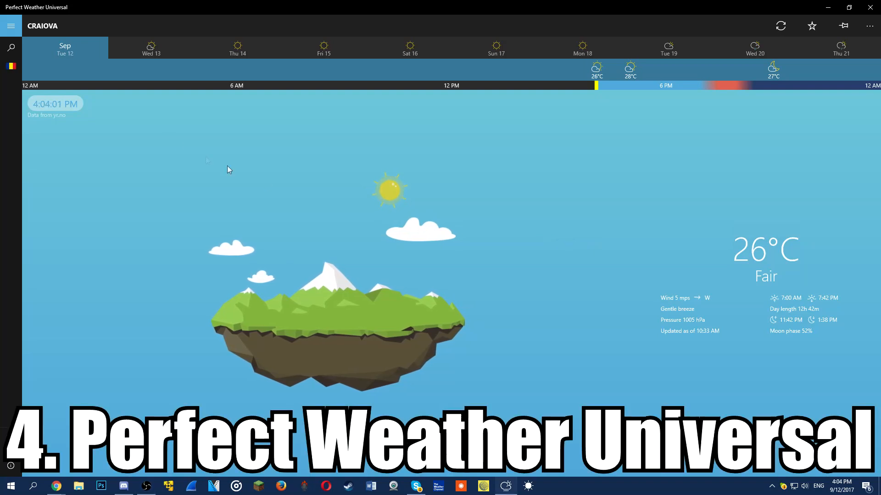
- View Craiova's forecasts for Wed 13, Fri 15 and Sat 16
left_click(150, 49)
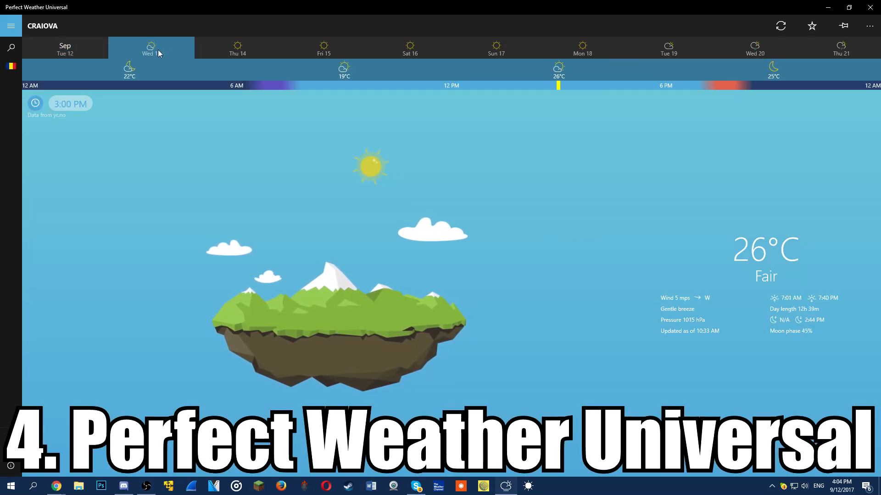
left_click(323, 49)
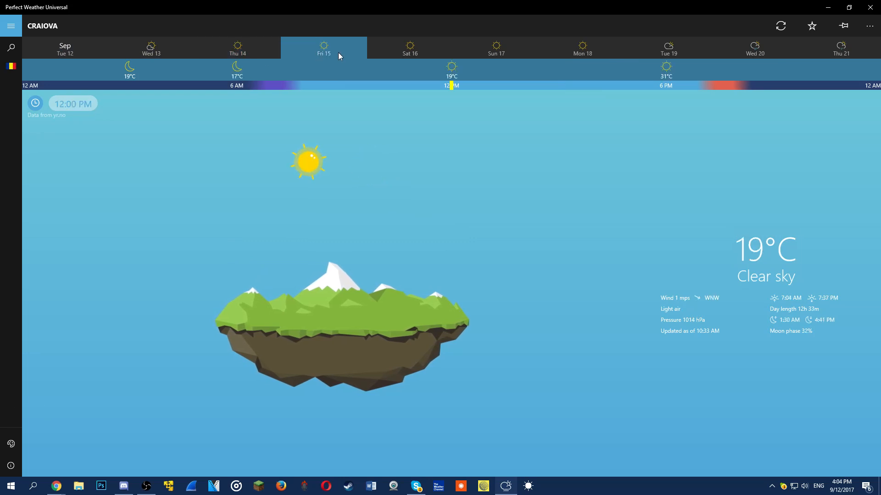
left_click(409, 48)
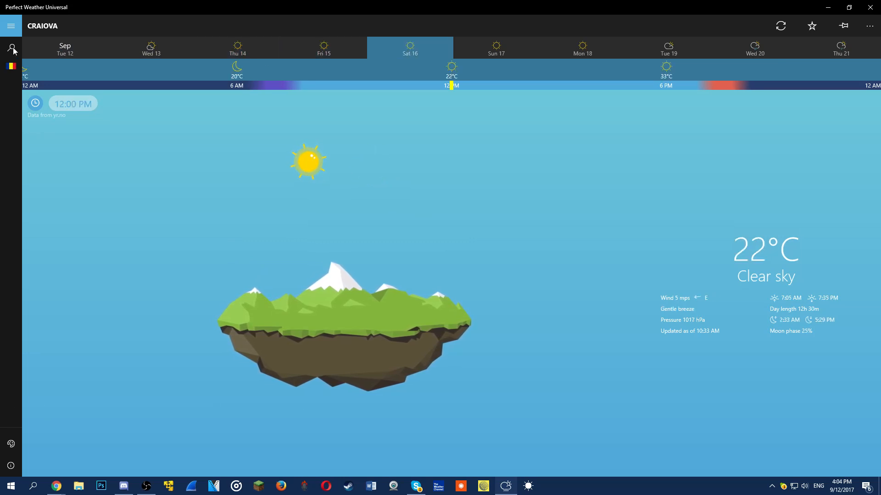
- Switch the app to a different visual theme from the hamburger pane's Themes option
left_click(11, 50)
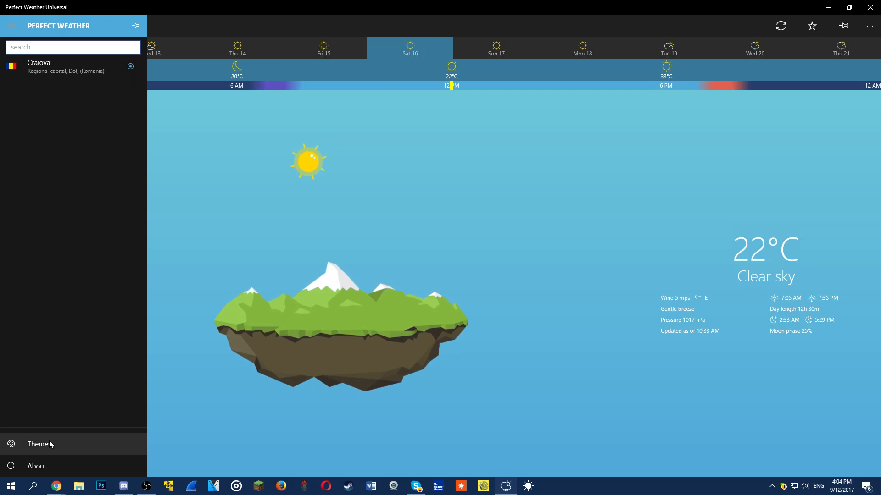
left_click(10, 26)
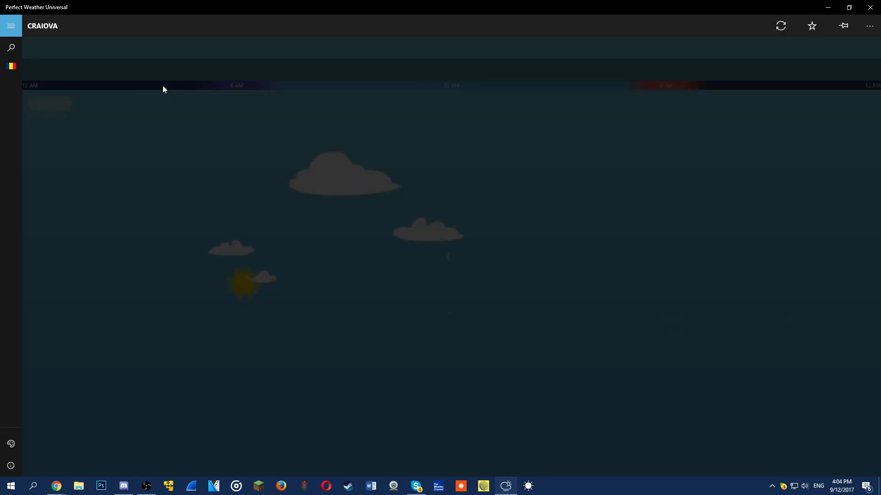
left_click(779, 25)
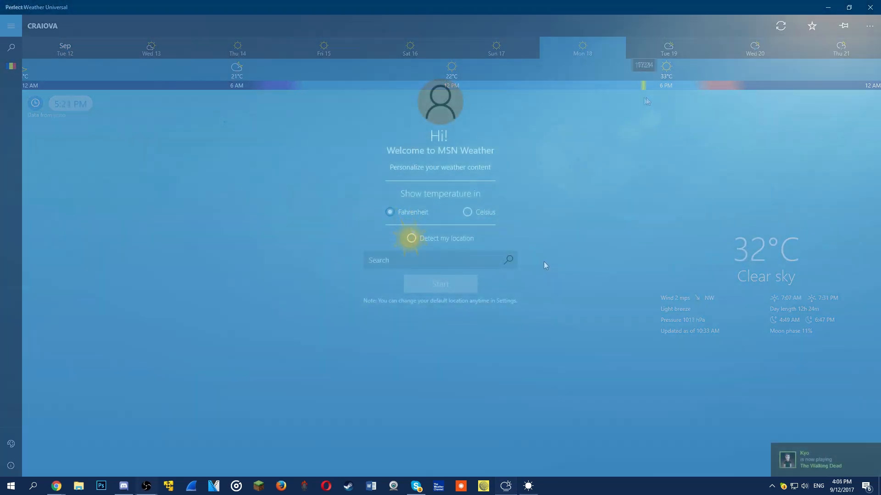
- Set Bucharest-Ilfov, Romania as the location and start MSN Weather on its 75°F forecast
left_click(437, 260)
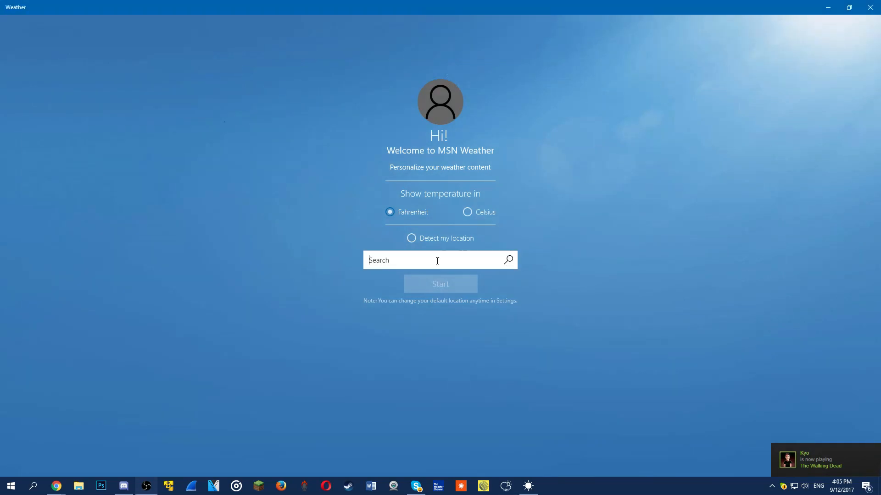
type("bu")
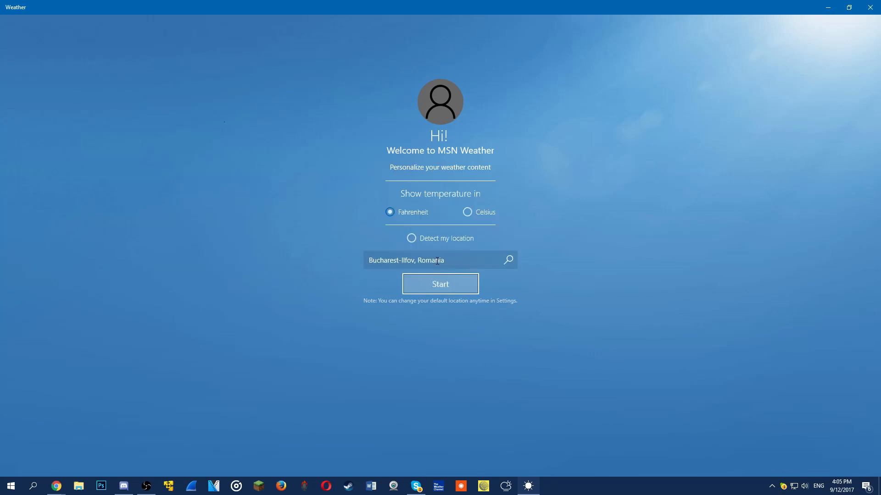
left_click(440, 284)
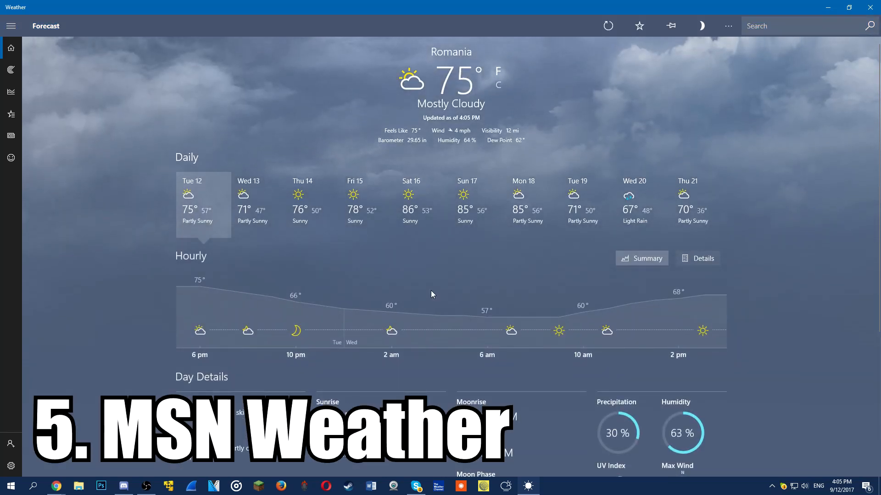
- Look over Bucharest's day details on the Forecast page, then show the regional temperature map
scroll("down", 3)
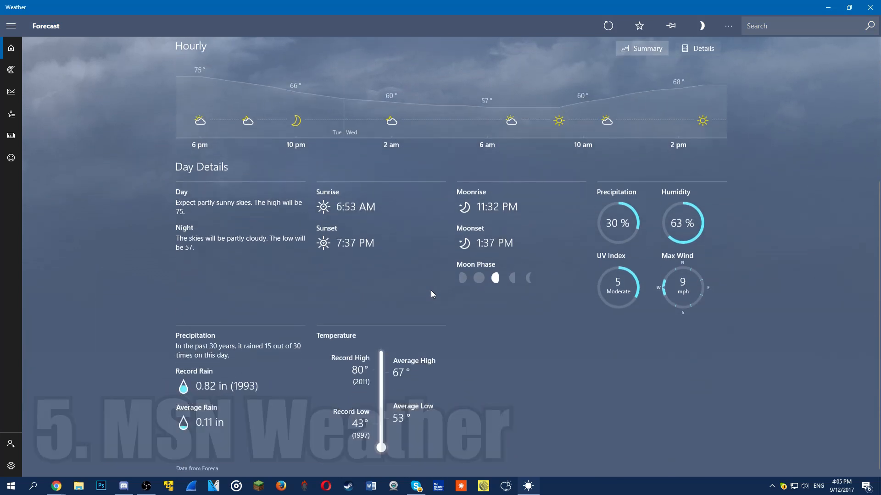
scroll("up", 3)
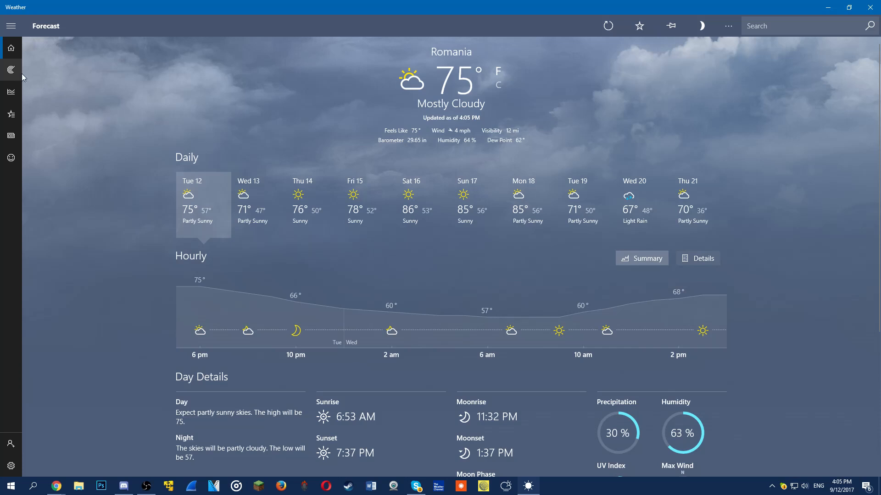
left_click(11, 70)
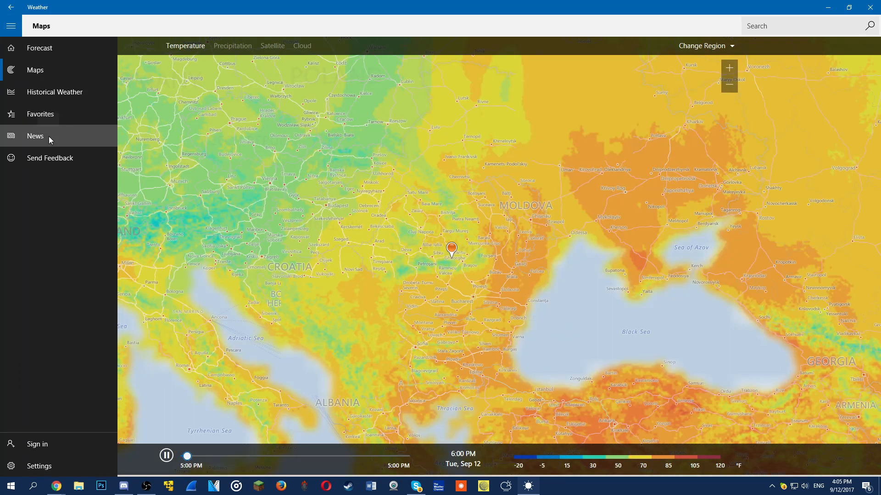
- View the weather news, then Romania's historical temperatures with November selected
left_click(35, 136)
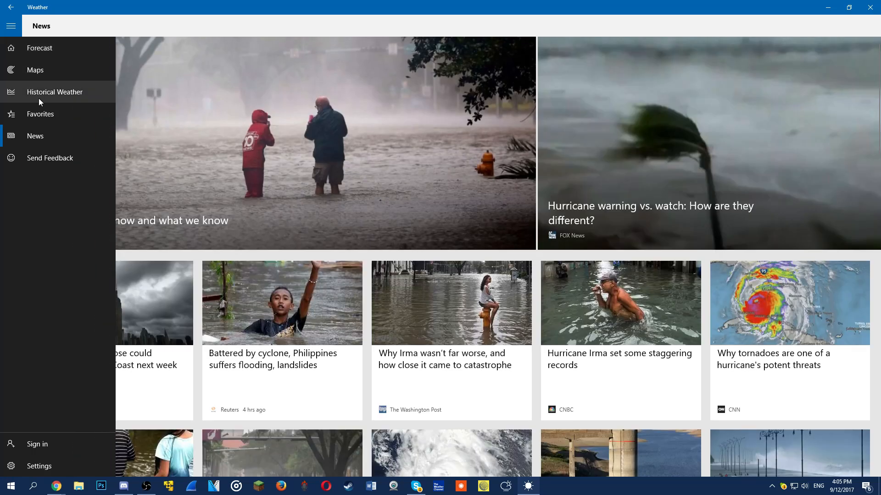
left_click(54, 91)
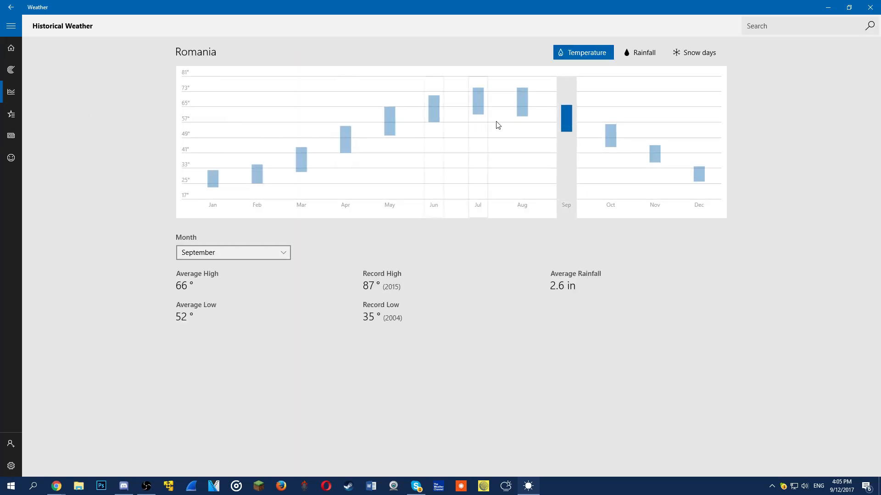
left_click(654, 152)
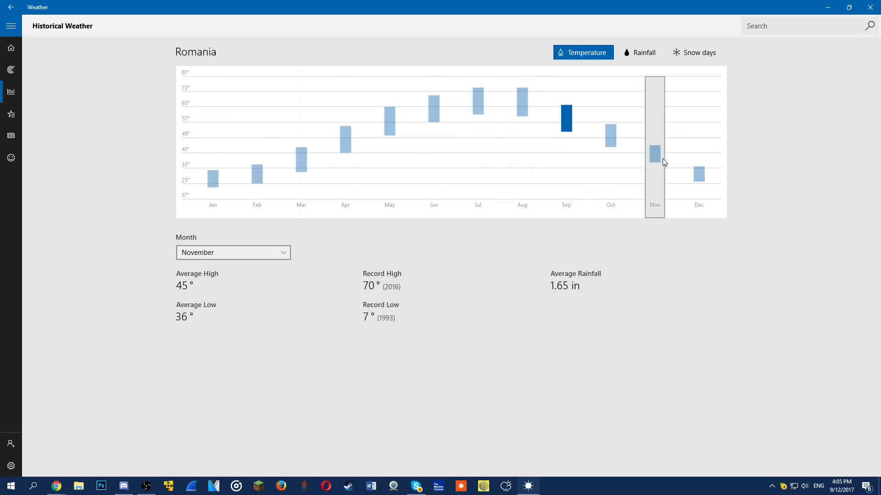
- Switch the history chart to rainfall and snow days, then return to the forecast
left_click(640, 52)
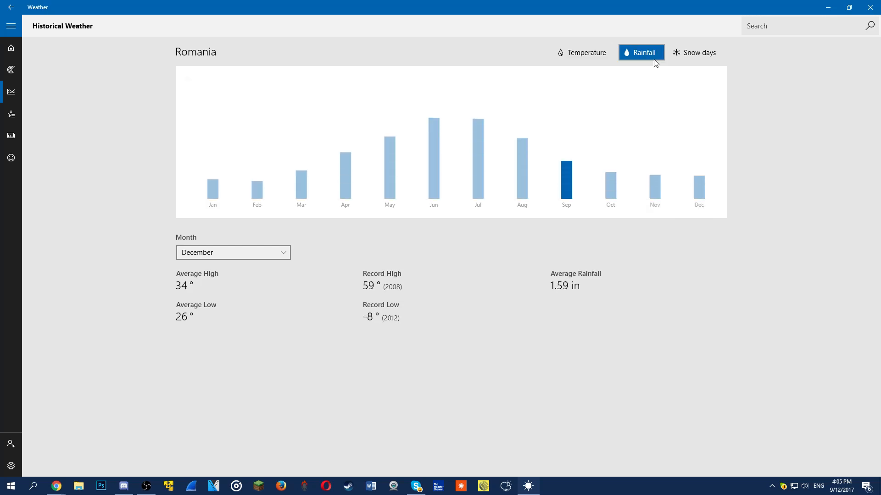
left_click(695, 52)
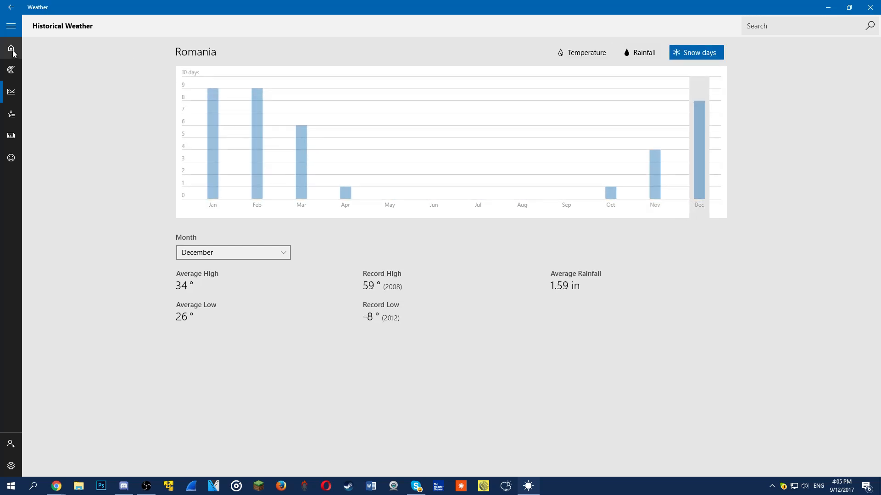
left_click(12, 48)
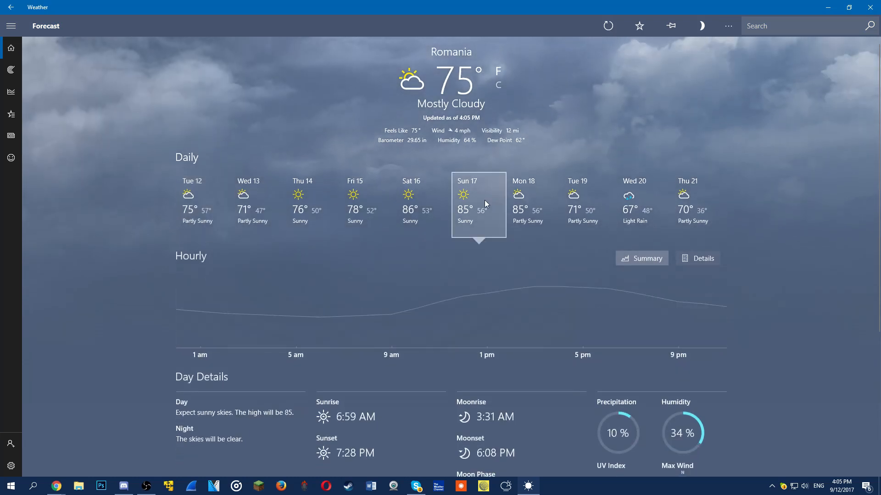
left_click(588, 203)
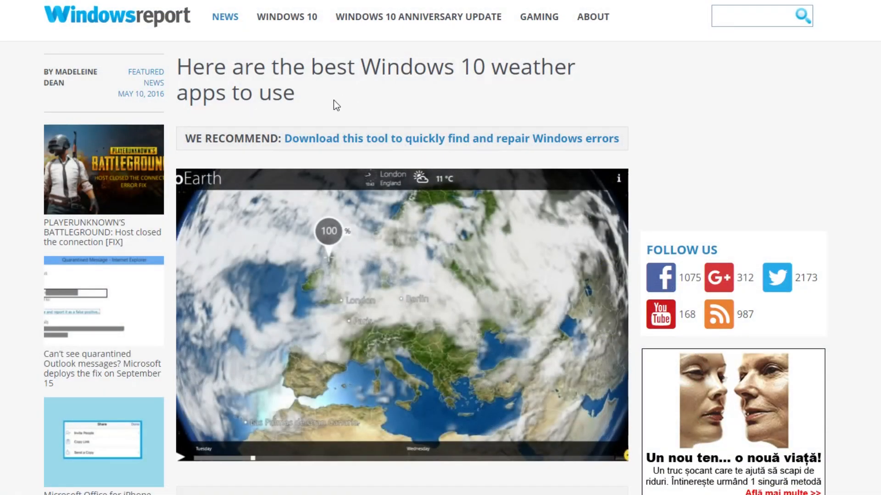
- Scroll the Windows Report article past AccuWeather, Weather Radar Pro and The Weather Network to MeteoEarth
scroll("down", 3)
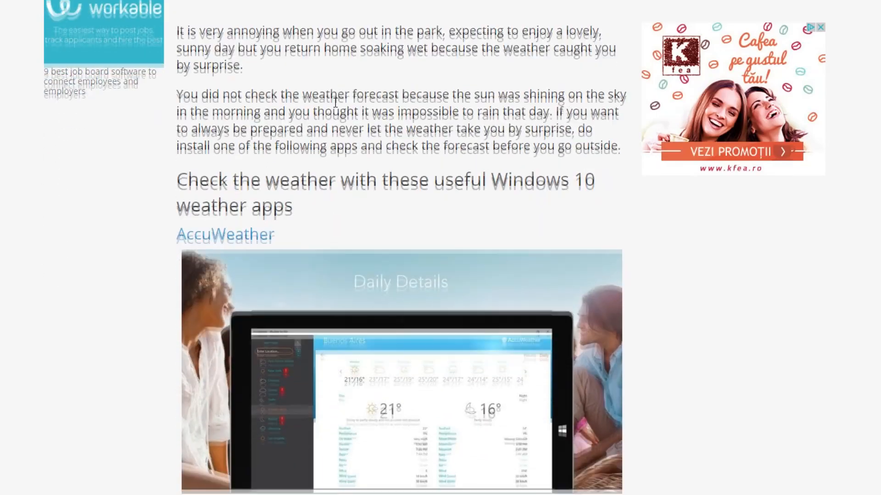
scroll("down", 3)
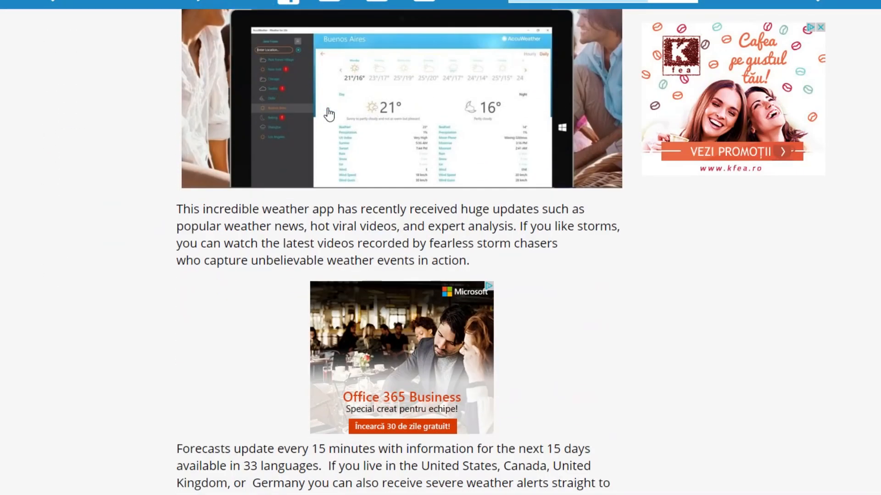
scroll("down", 3)
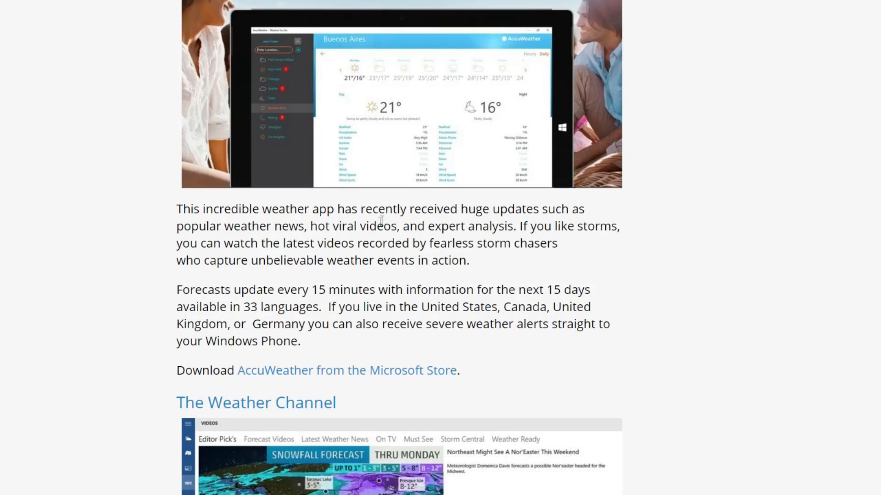
scroll("down", 3)
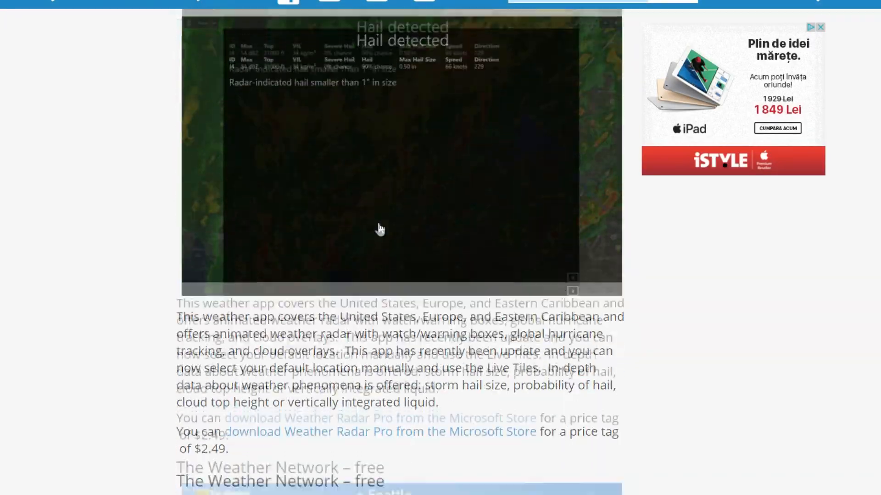
scroll("down", 3)
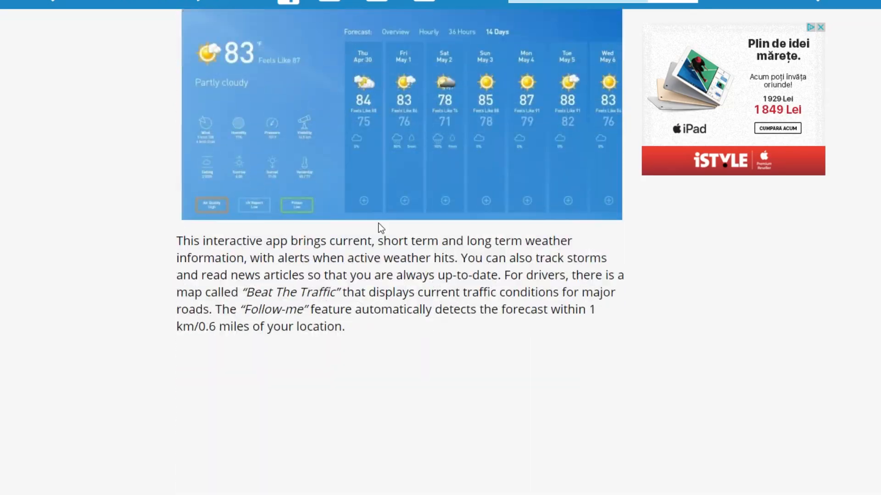
scroll("down", 3)
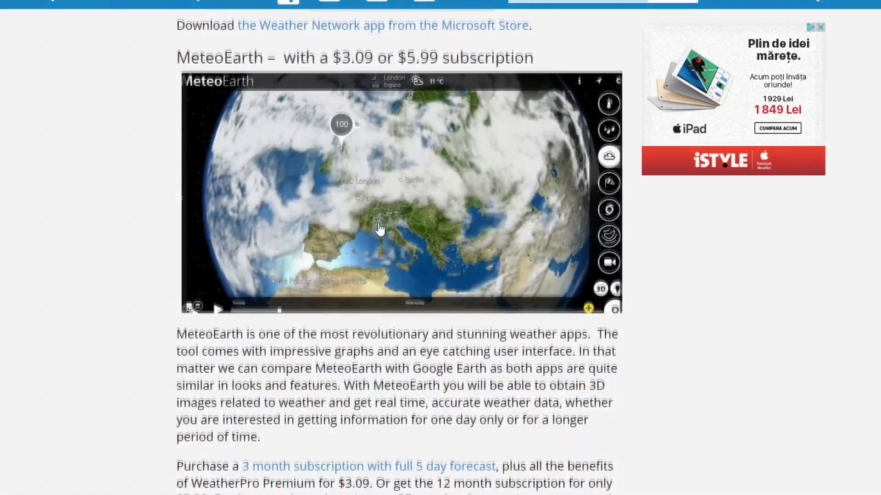